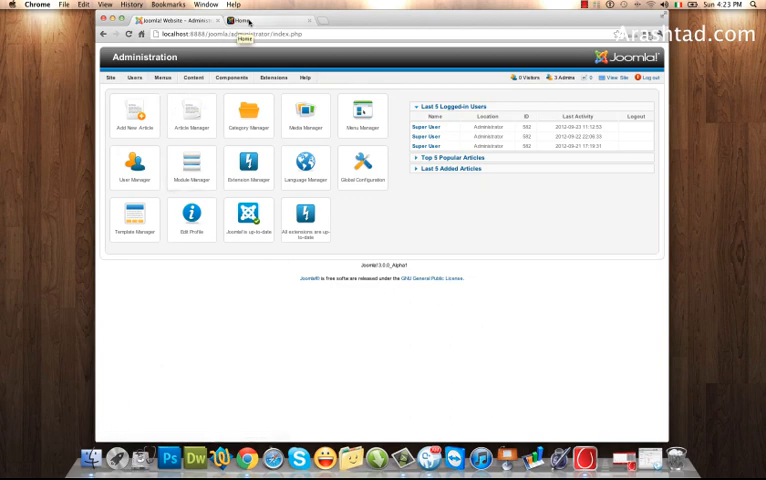
Switch to the 'Home' browser tab to view the public front page.
click(238, 19)
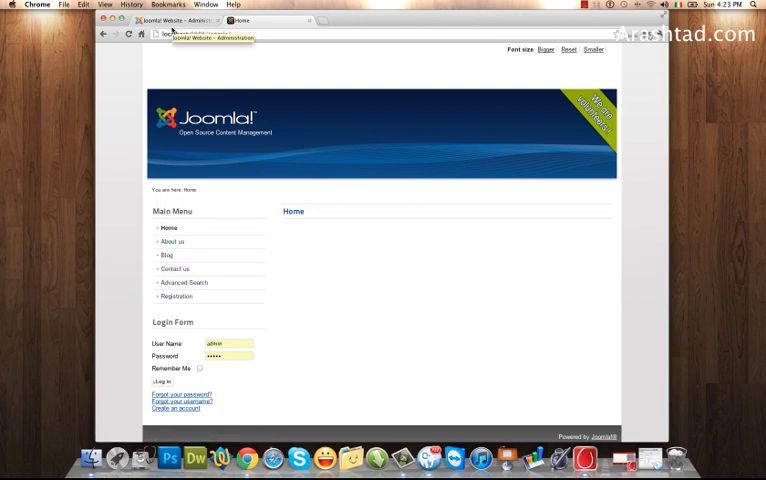
Add a new Main Menu item with type Users Manager > Login Form.
click(163, 77)
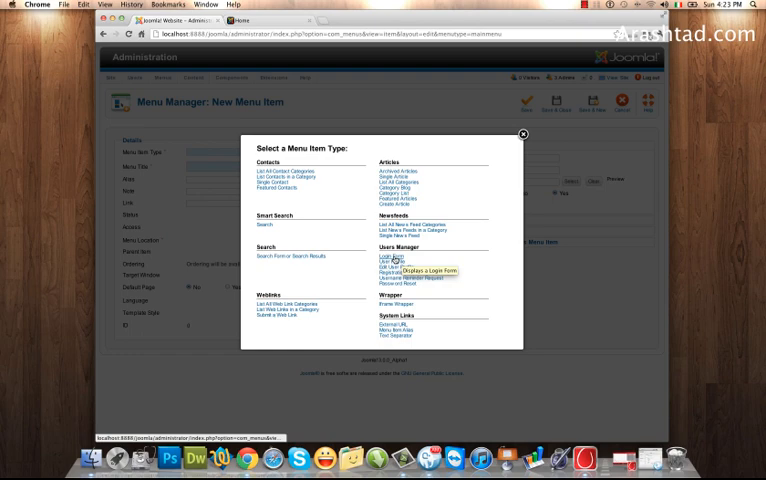
click(381, 258)
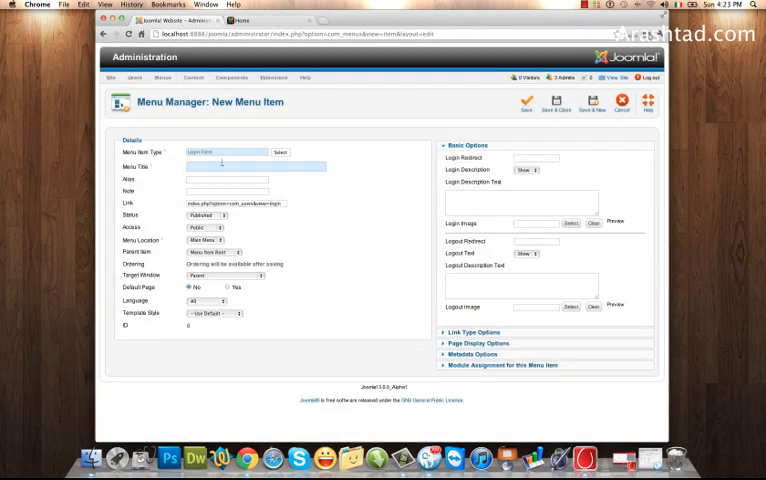
Enter 'Login' as the menu item title using the autocomplete suggestion.
text(Lo)
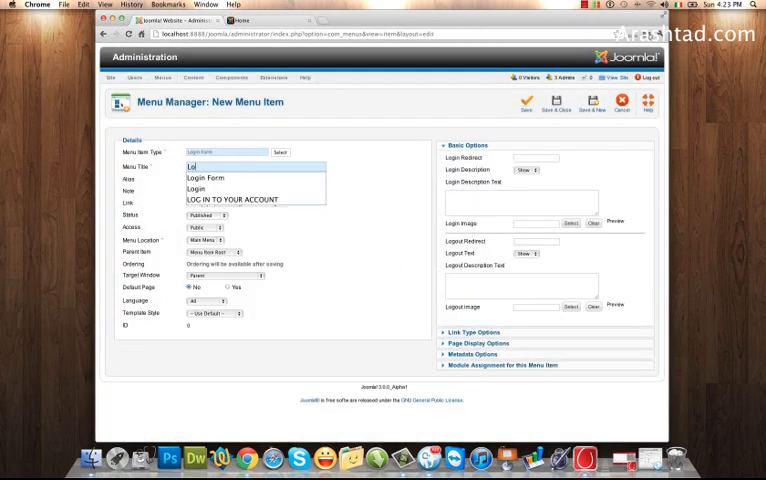
click(198, 188)
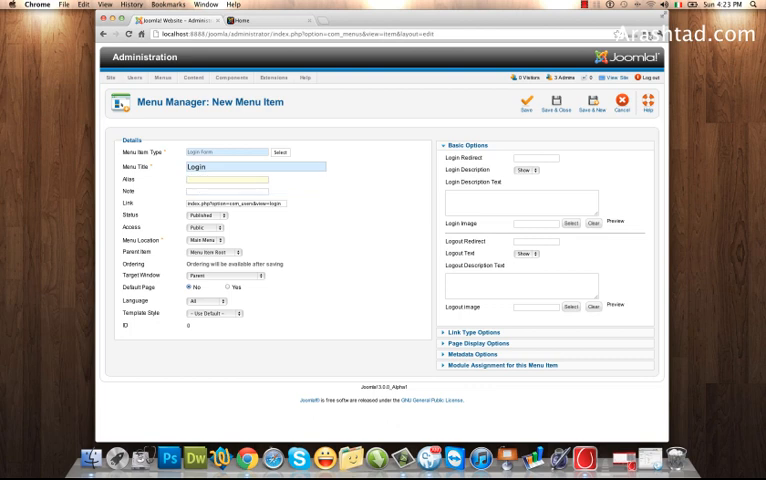